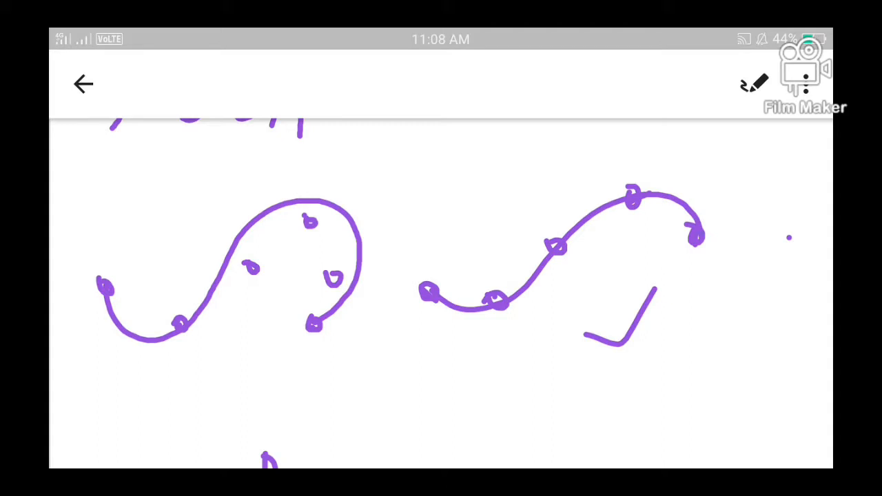
Step: Select the purple pen, draw a short stroke beside the checkmark, and scroll to the four circled points
click(753, 84)
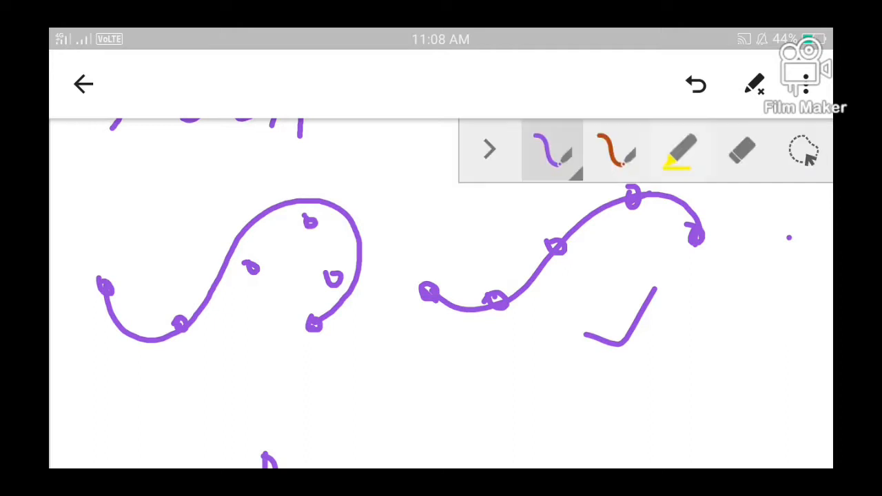
click(489, 150)
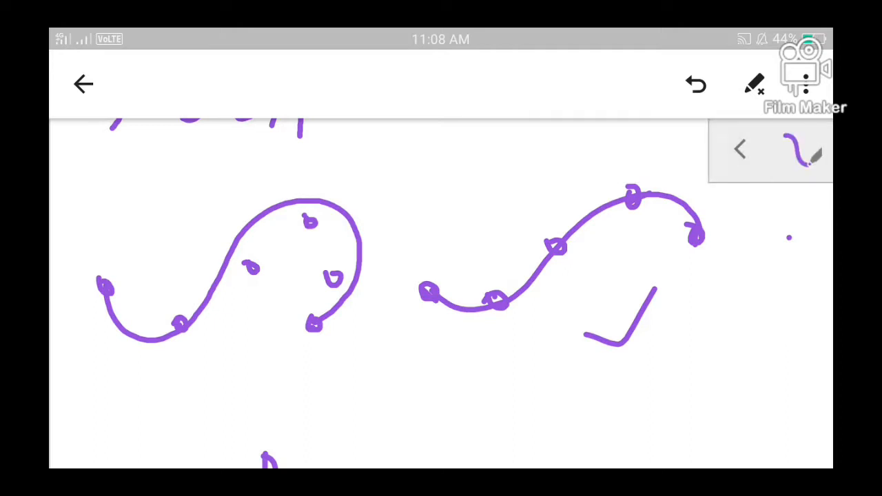
drag(671, 309, 693, 306)
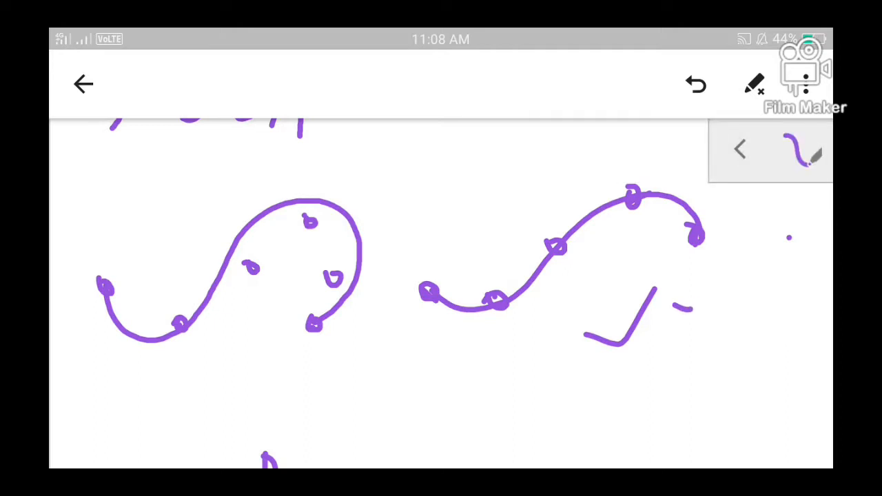
drag(675, 293, 662, 359)
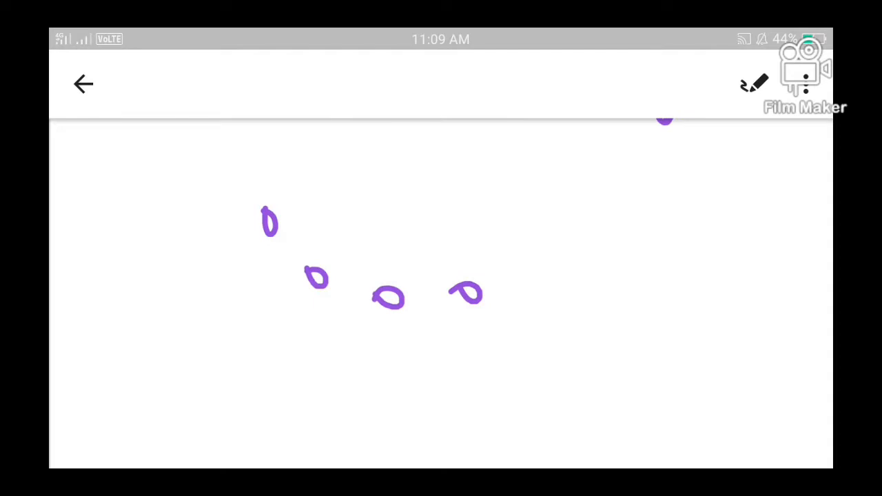
Step: Draw a purple curve through the four circled control points, then undo it to redraw
click(754, 82)
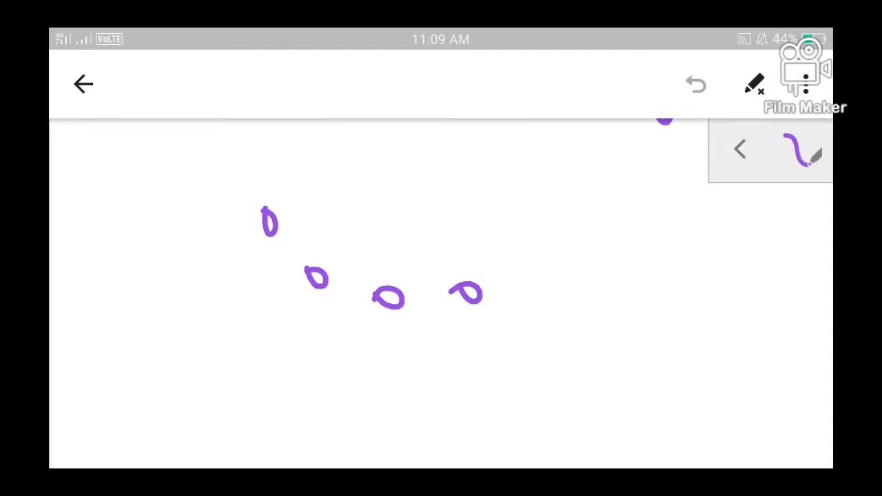
drag(269, 227, 300, 255)
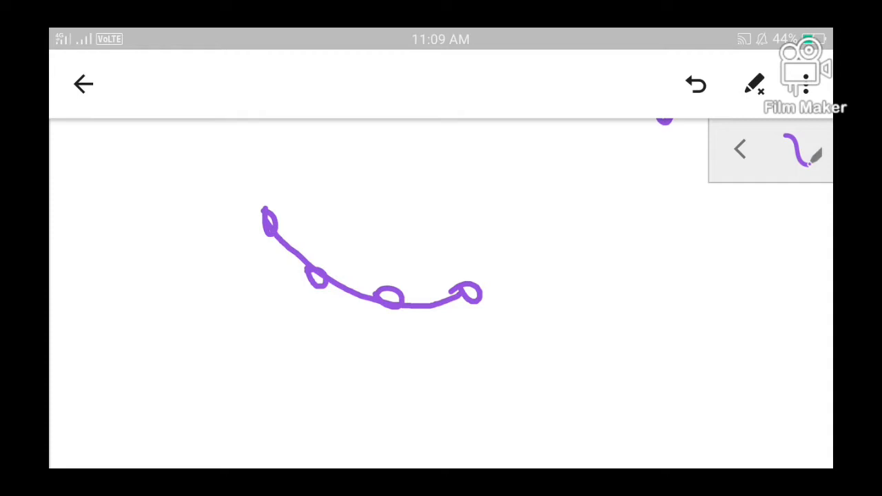
click(695, 84)
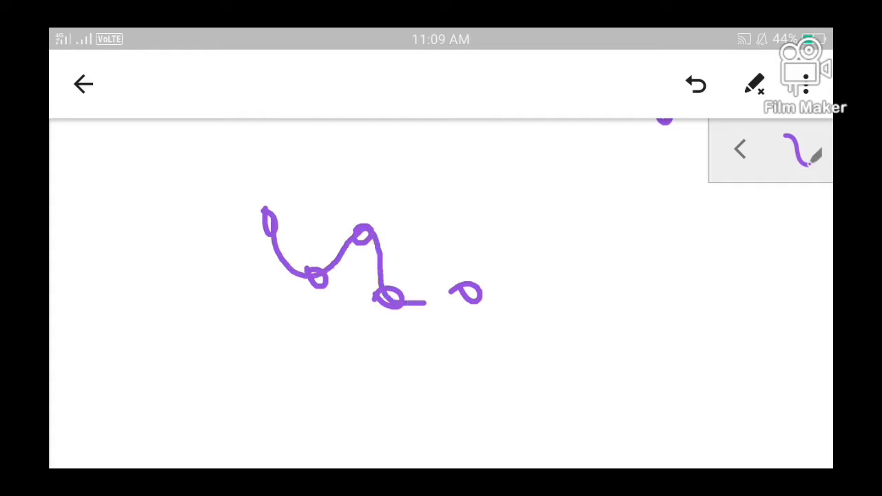
Step: Extend the wavy purple curve to the last circled point, joining all four loops
drag(404, 300, 462, 293)
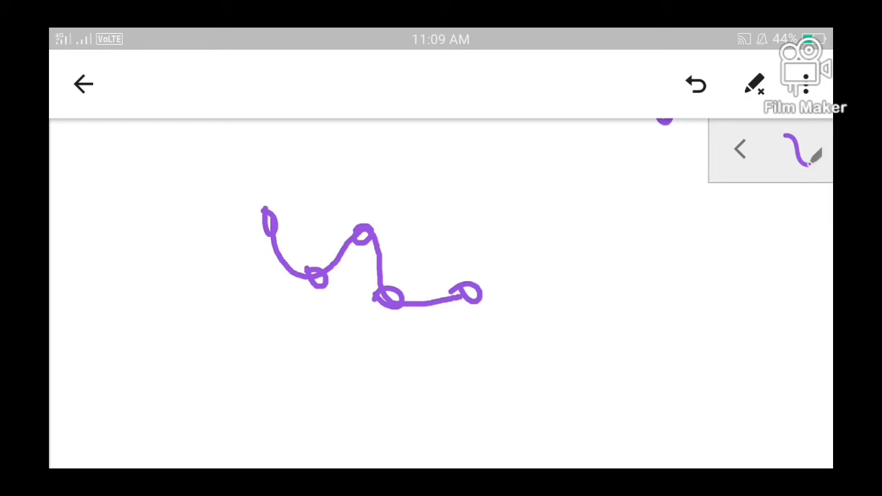
Step: Place a tiny purple dot to the right of the wavy curve
click(625, 257)
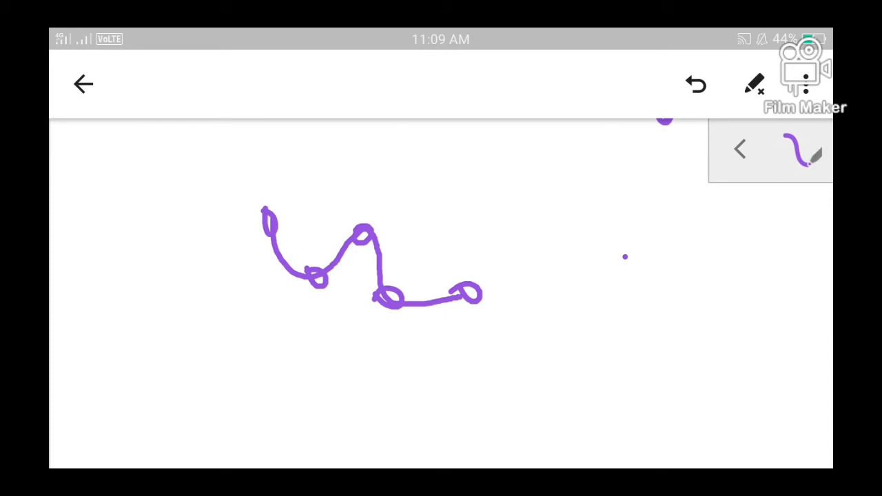